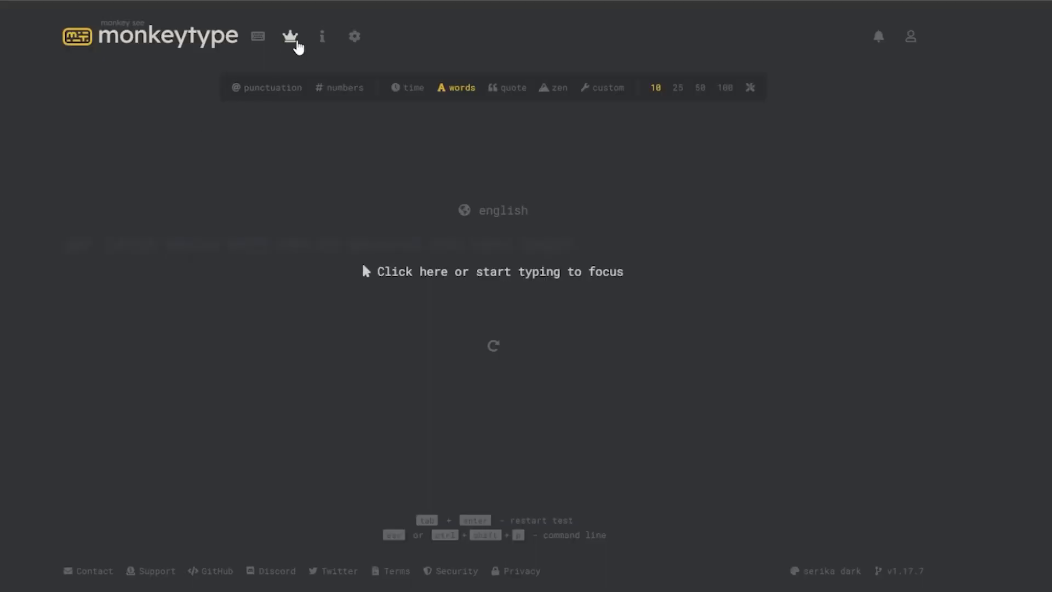
Step: Open Monkeytype's all-time English leaderboards and scroll through the Time 15 and Time 60 rankings
click(290, 35)
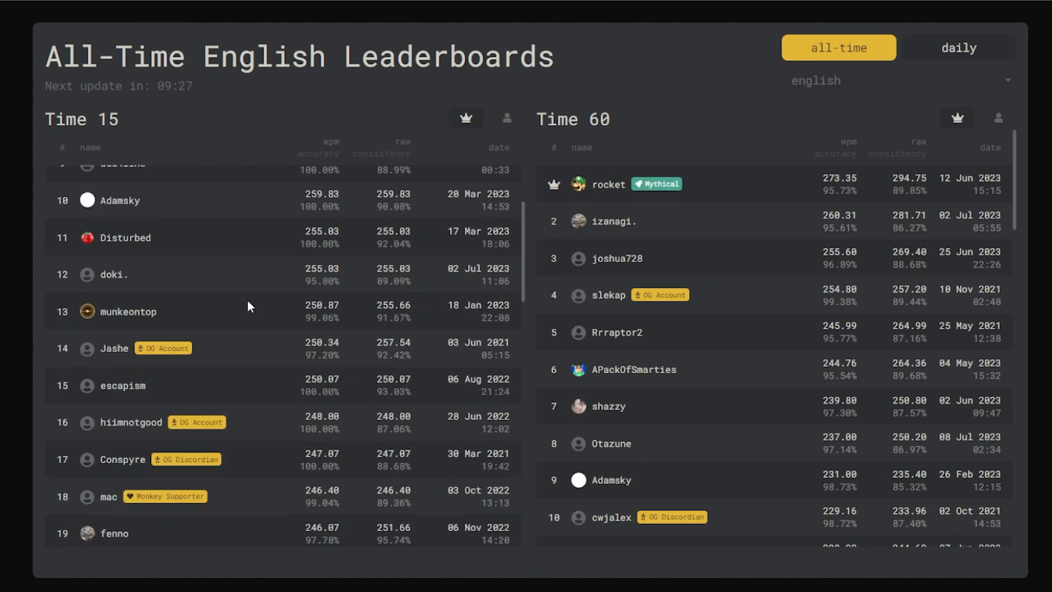
scroll(down, 3)
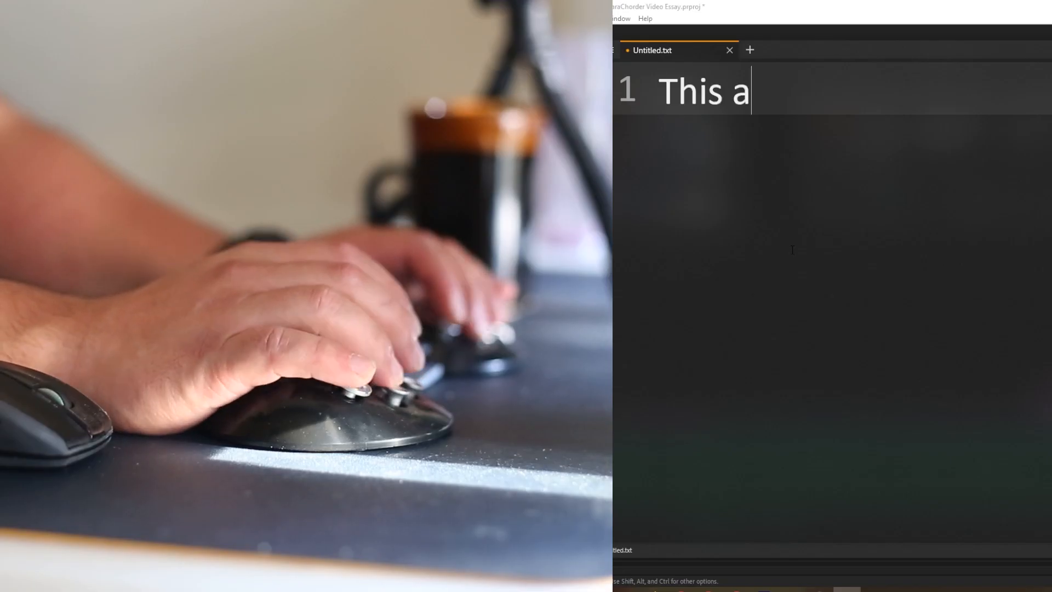
Step: Type a short sentence beginning with 'This a' into Untitled.txt on the chording keyboard
text(sentence)
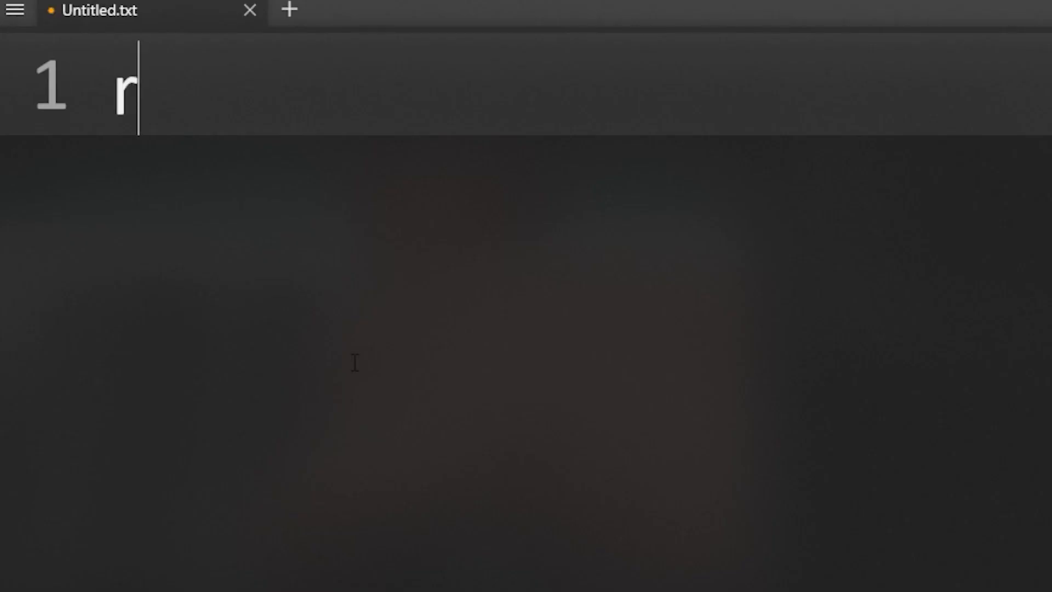
Step: Finish typing 'responsibility' on line 1 of Untitled.txt
text(esponsi)
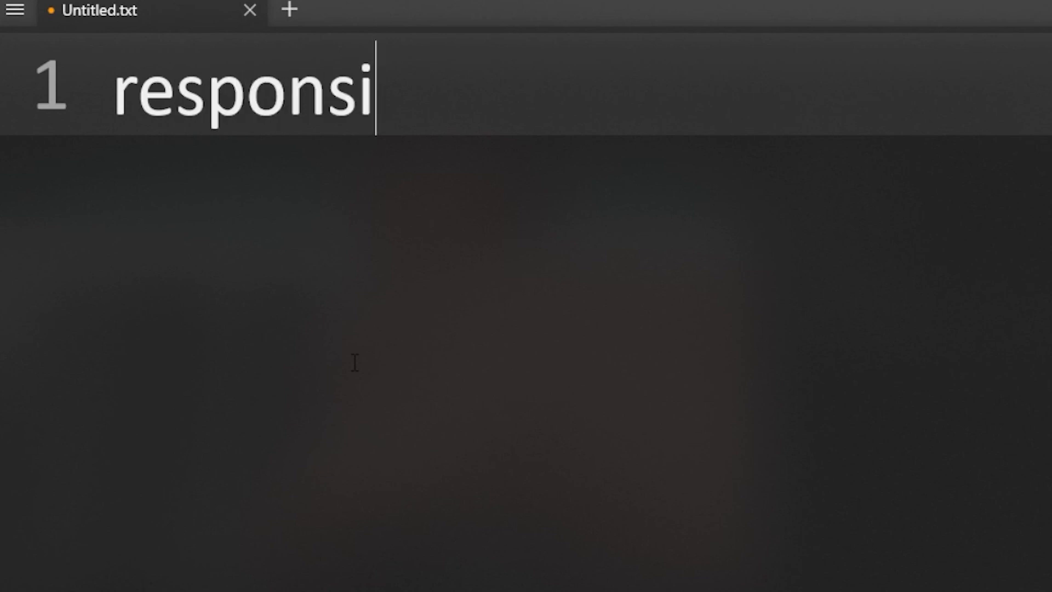
text(bility)
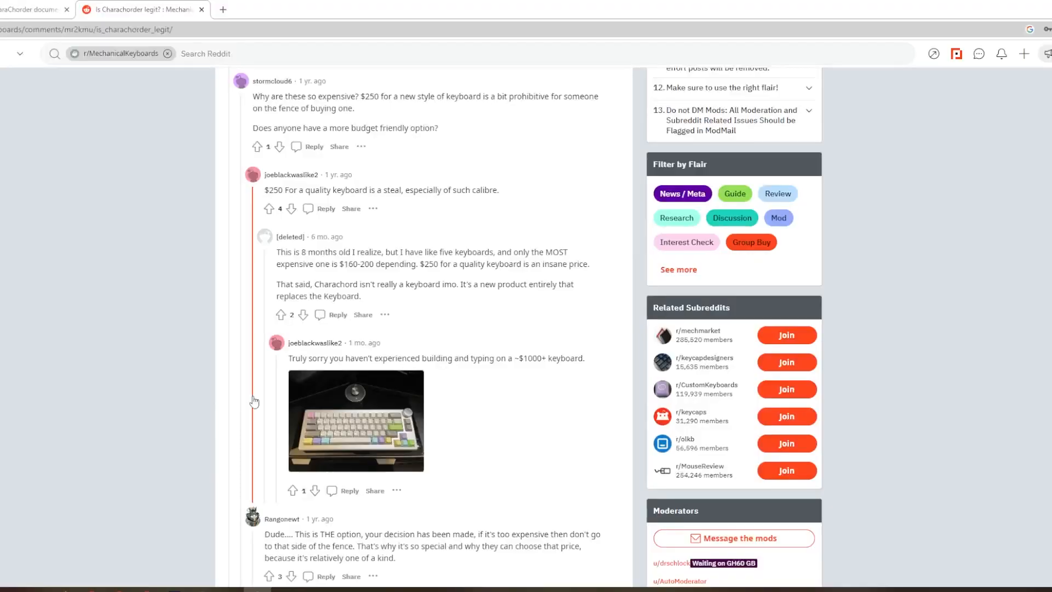
Step: Scroll through the price and quality comments on the 'Is Charachorder legit?' thread
scroll(up, 3)
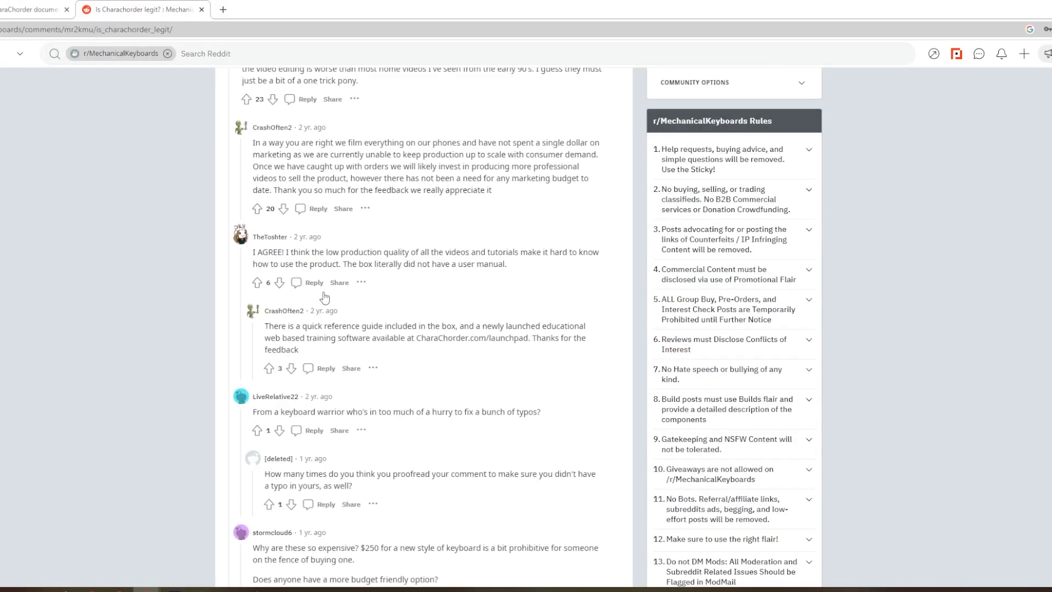
scroll(down, 3)
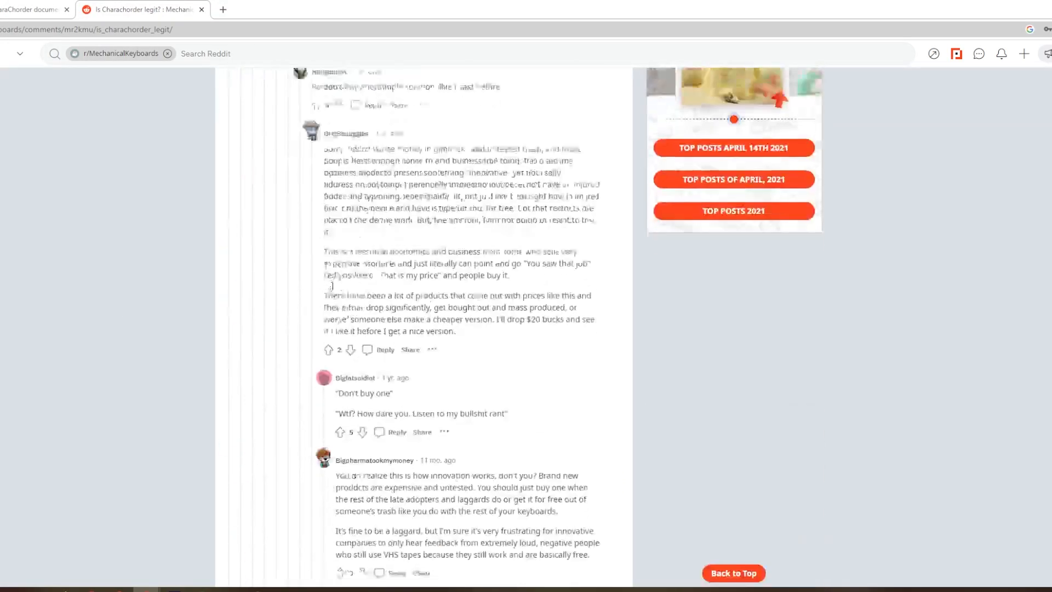
scroll(down, 3)
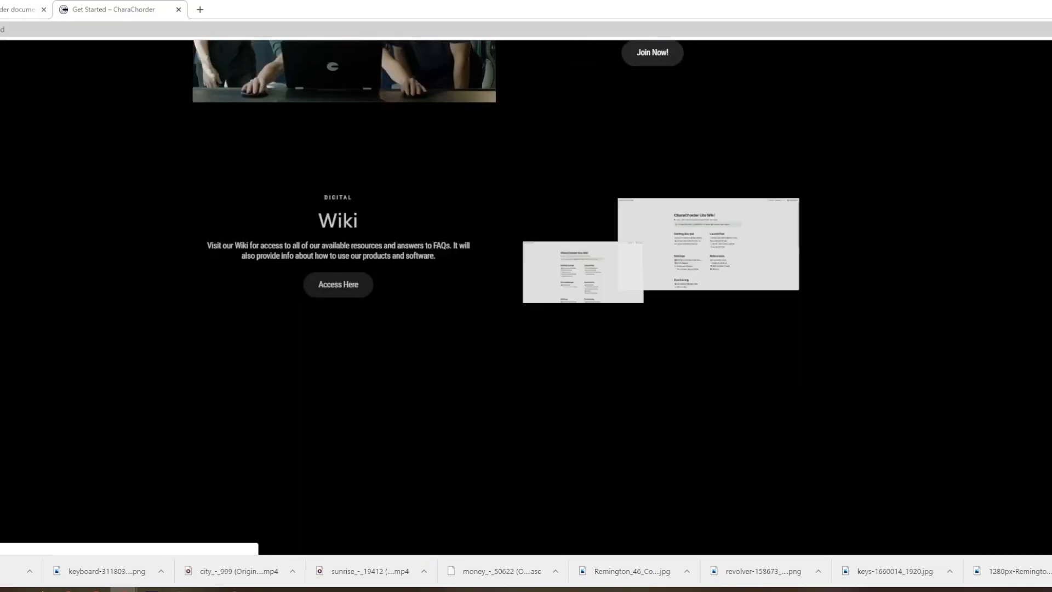
Step: Scroll the CharaChorder Get Started page down to the product listings and newsletter footer
scroll(down, 3)
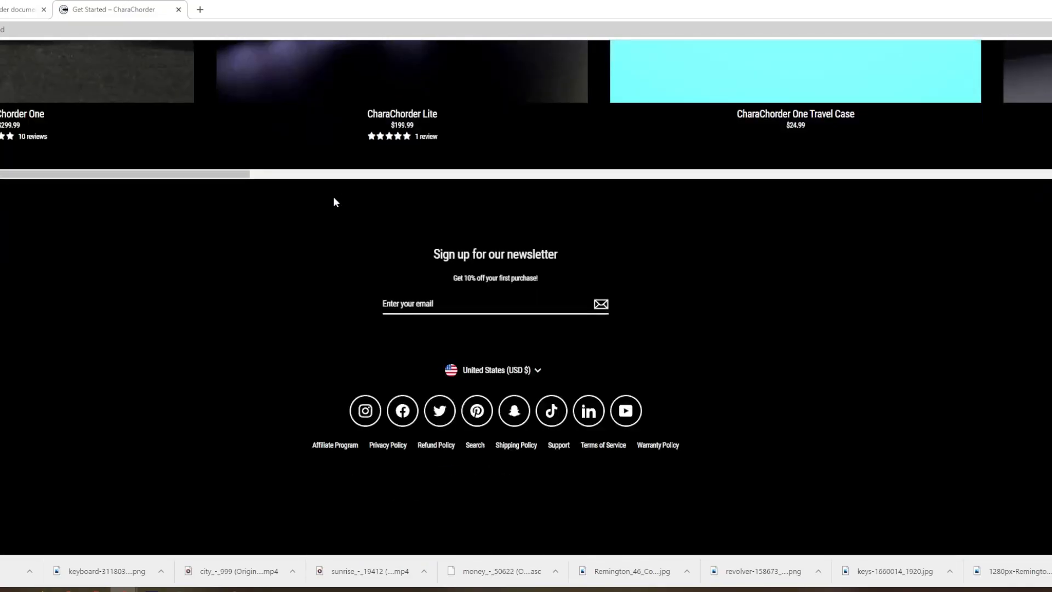